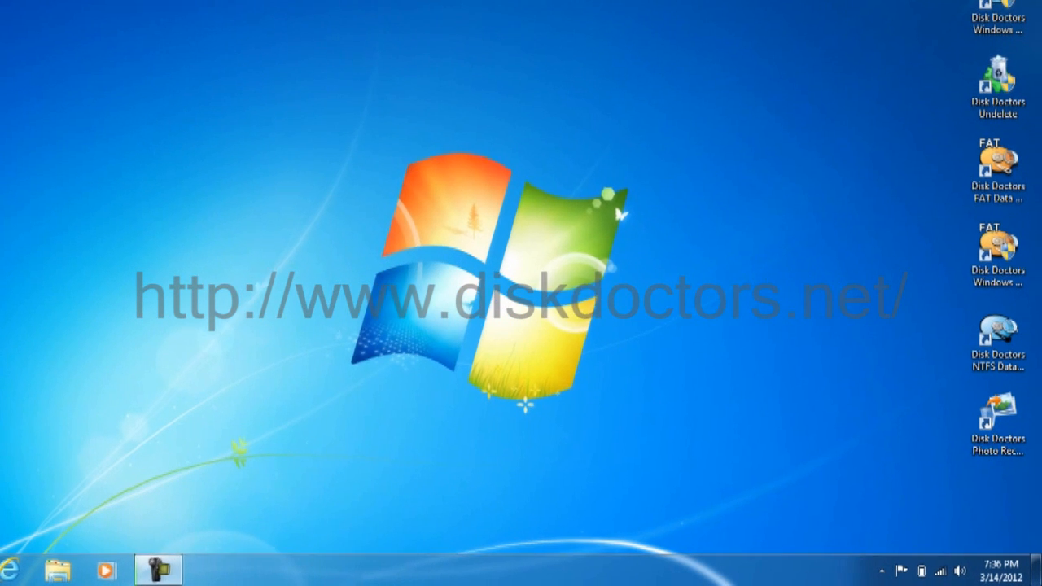
Step: Open the UNI (I:) USB drive and bring its eight sample pictures into view
{"action": "left_click", "coordinate": [52, 570]}
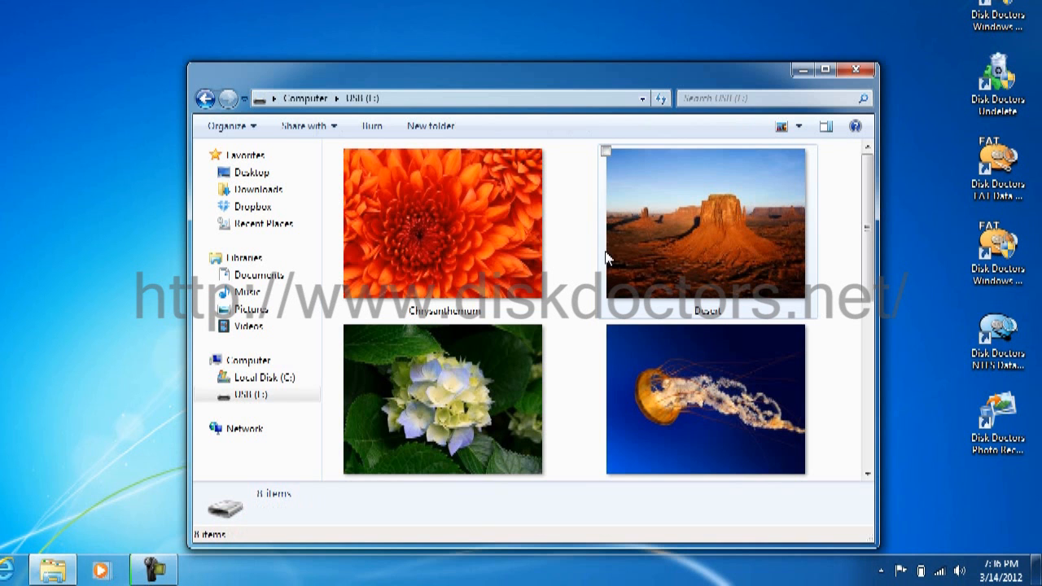
{"action": "scroll", "scroll_direction": "down", "scroll_amount": 3}
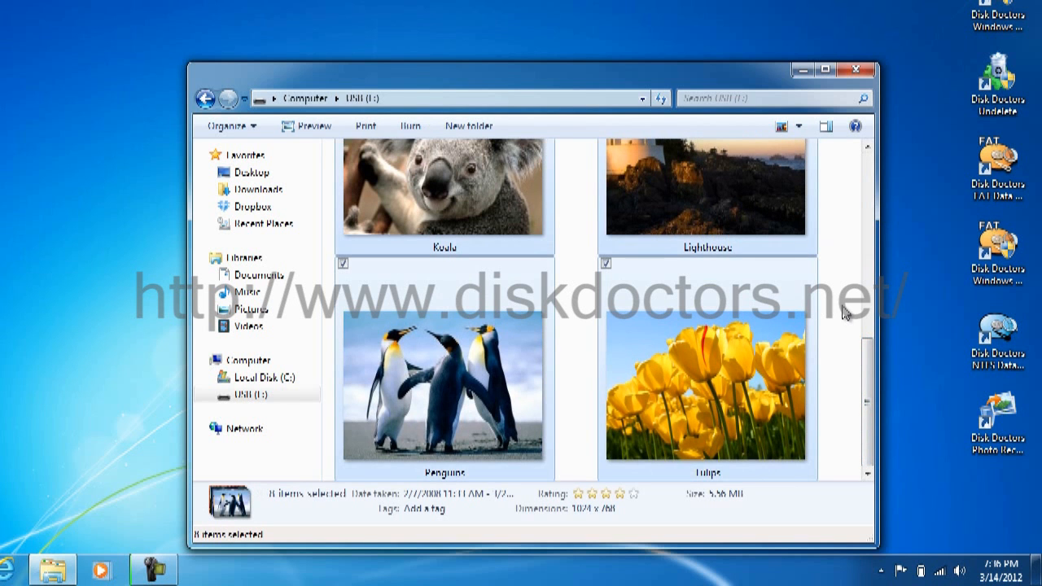
Step: Permanently delete the eight selected photos with Shift+Delete, confirm, and close Explorer
{"action": "key", "text": "Delete"}
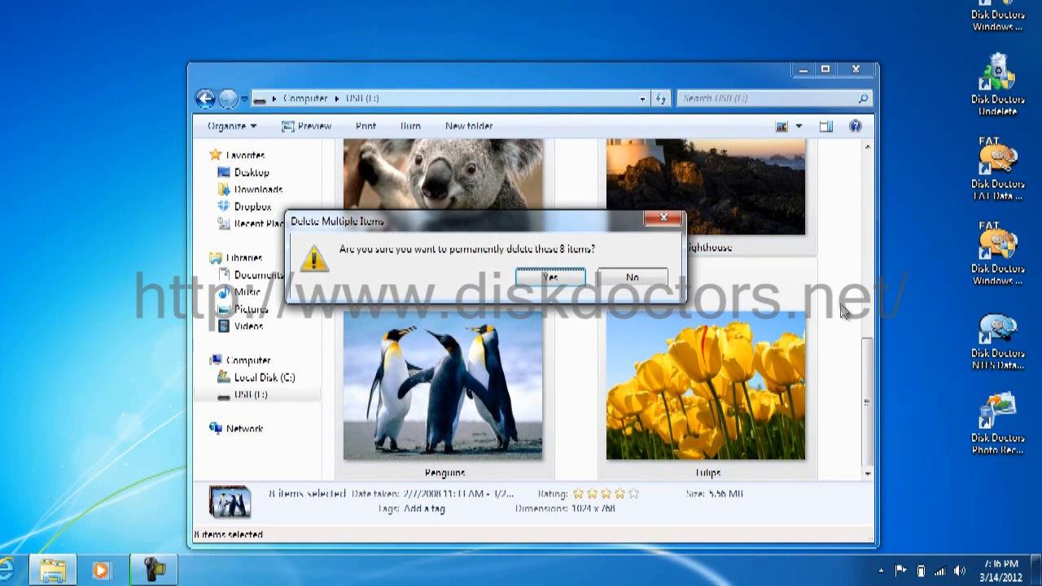
{"action": "left_click", "coordinate": [550, 277]}
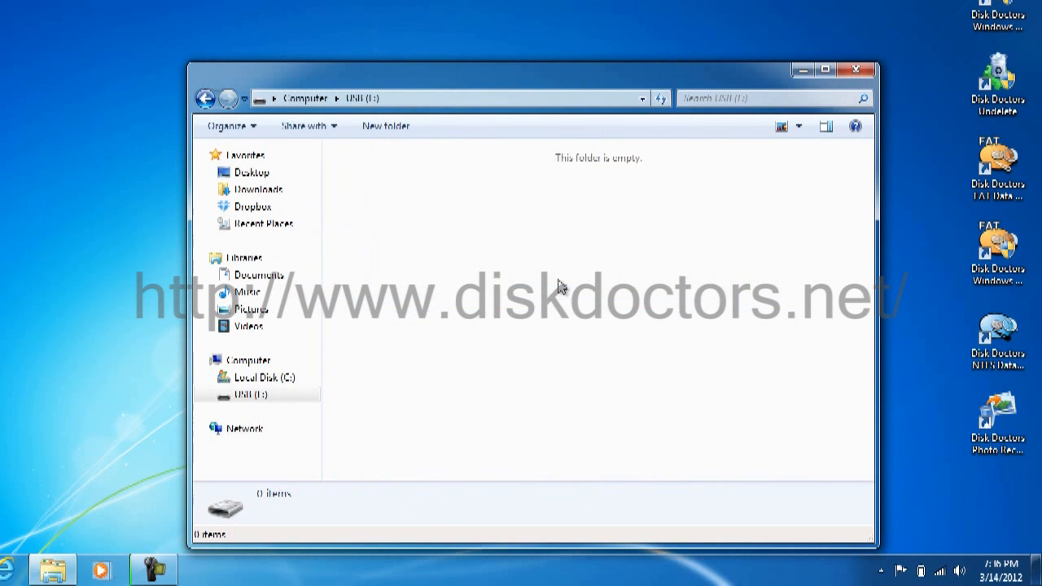
{"action": "left_click", "coordinate": [306, 97]}
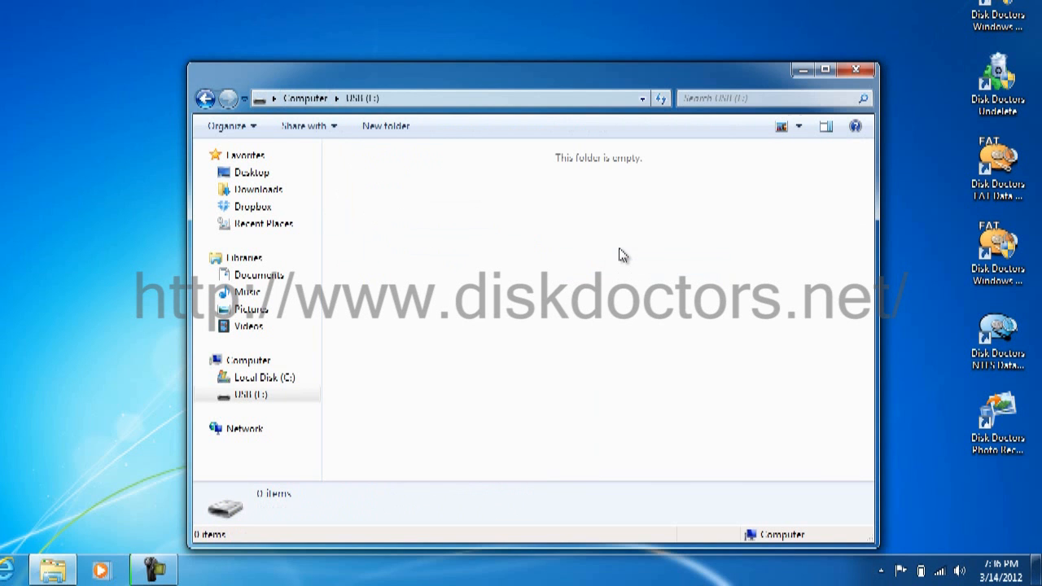
{"action": "mouse_move", "coordinate": [583, 194]}
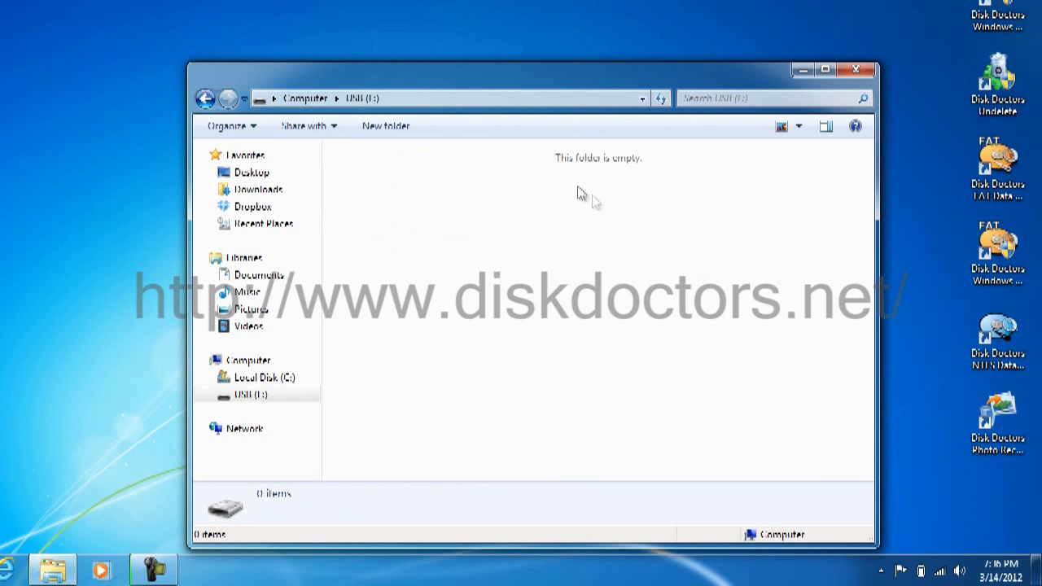
{"action": "left_click", "coordinate": [857, 68]}
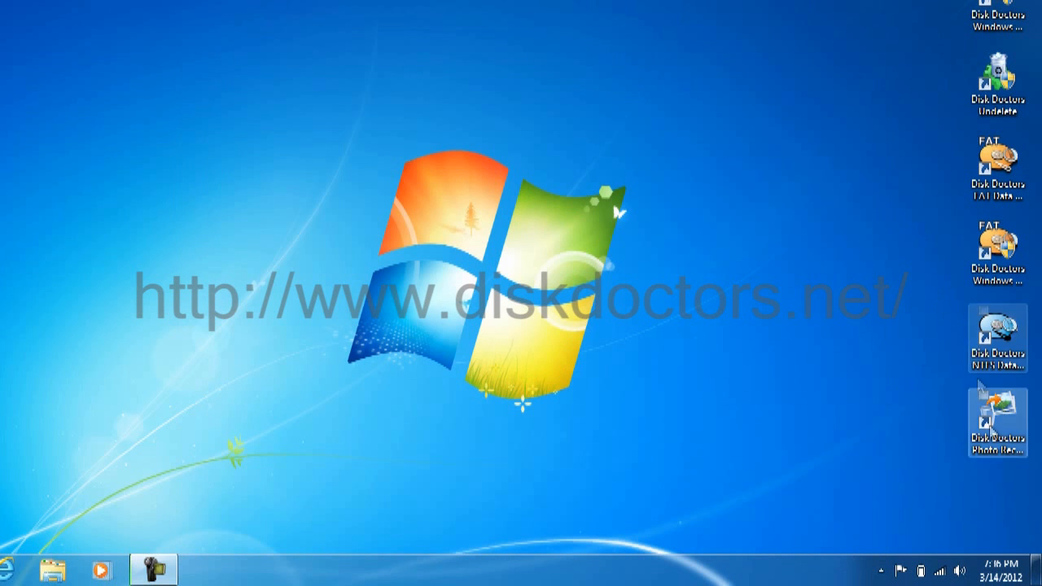
Step: Launch Photo Recovery and pick the I: FAT32 UNI drive under Recover Deleted, continuing to File Types
{"action": "left_click", "coordinate": [996, 423]}
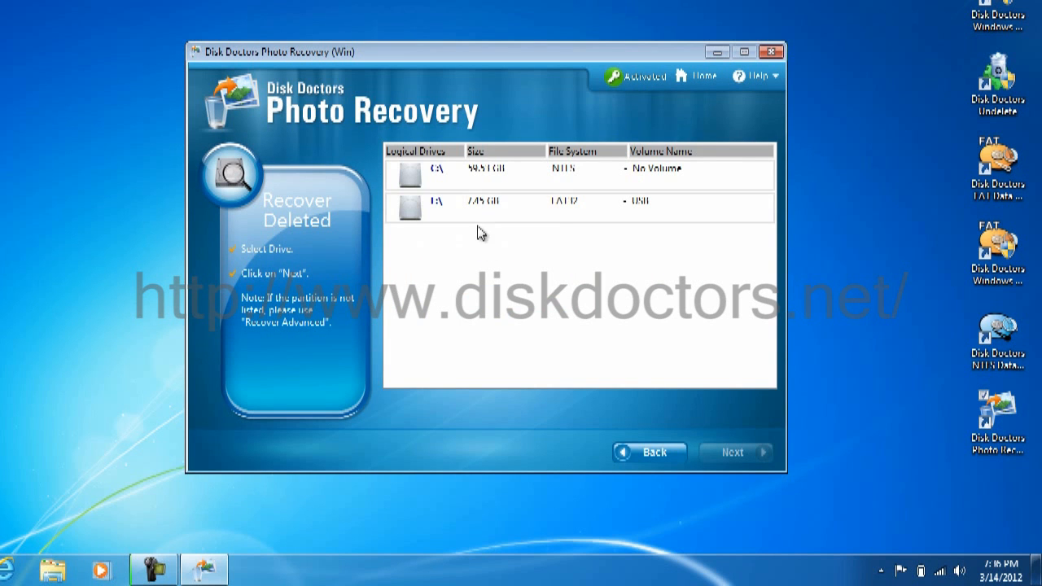
{"action": "left_click", "coordinate": [496, 205]}
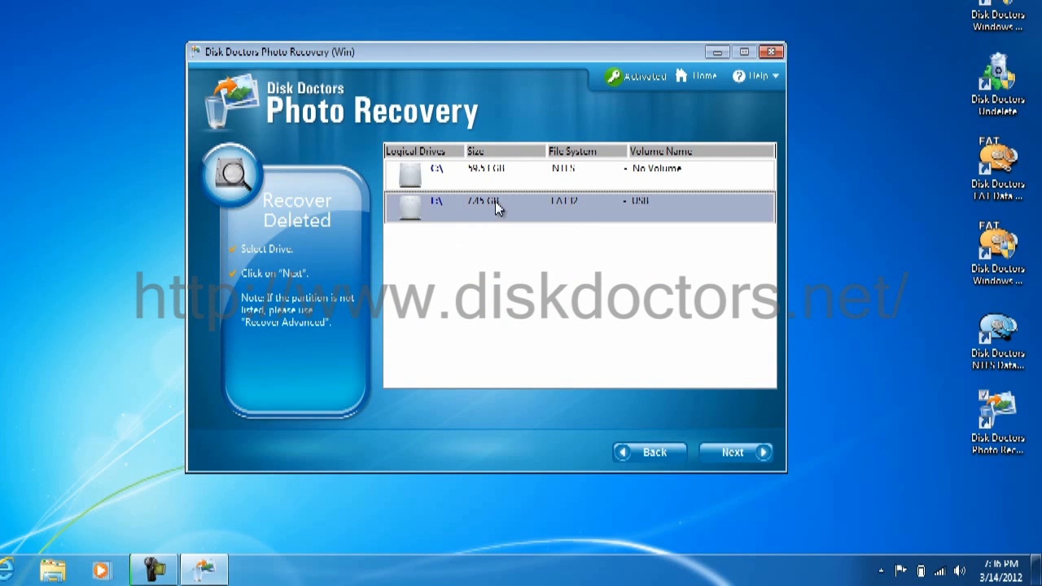
{"action": "left_click", "coordinate": [733, 452]}
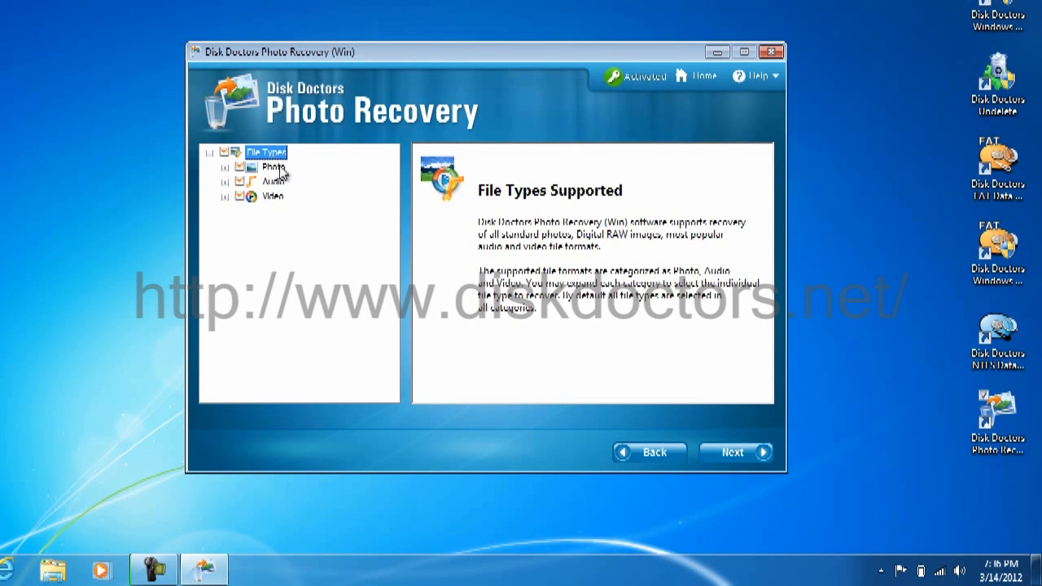
{"action": "mouse_move", "coordinate": [278, 210]}
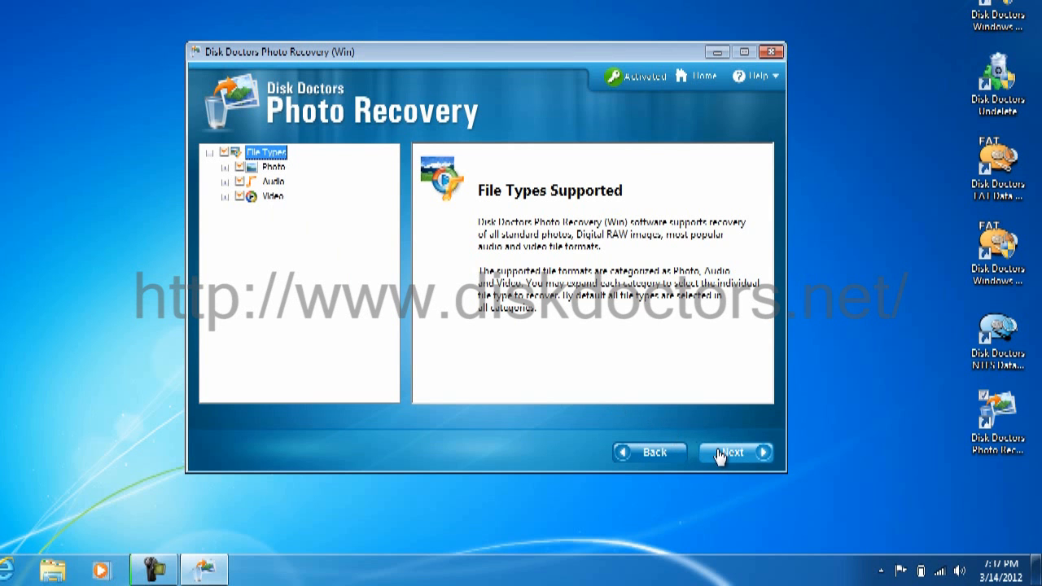
Step: Scan the drive with all file types, tick the JPG (8) folder, and continue to the save location
{"action": "left_click", "coordinate": [729, 452]}
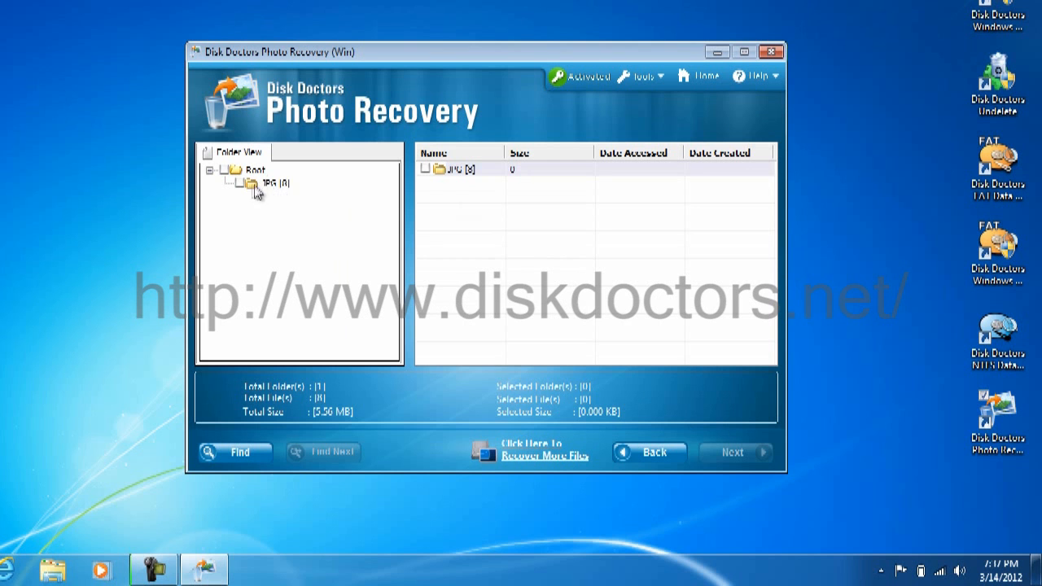
{"action": "mouse_move", "coordinate": [243, 190]}
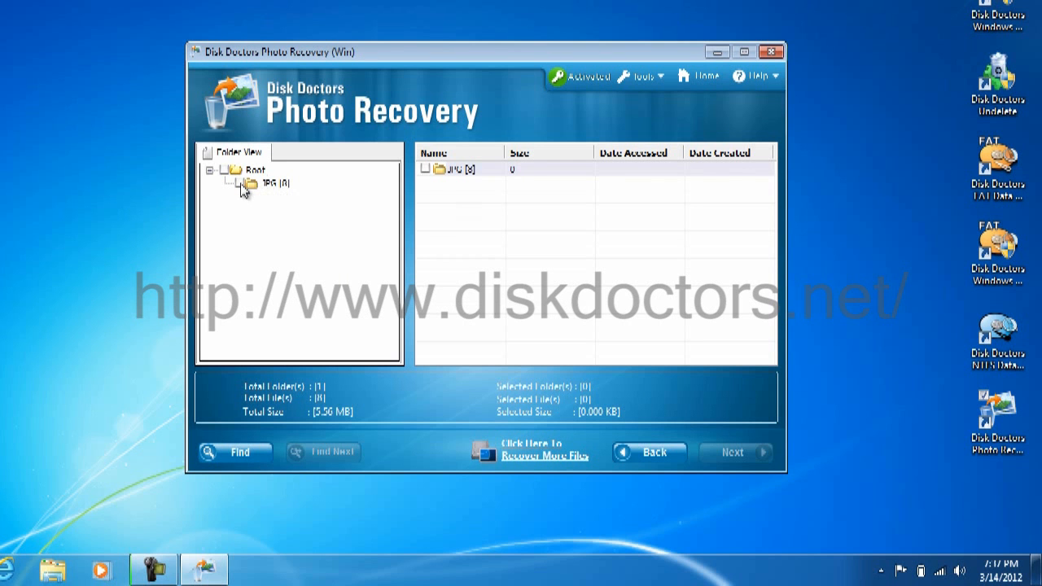
{"action": "left_click", "coordinate": [275, 182]}
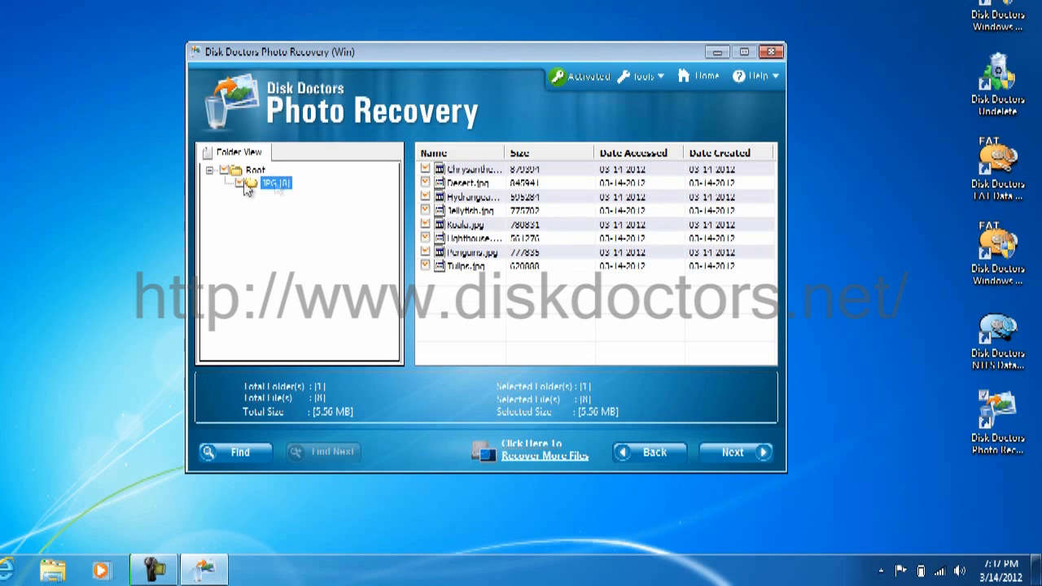
{"action": "mouse_move", "coordinate": [508, 317]}
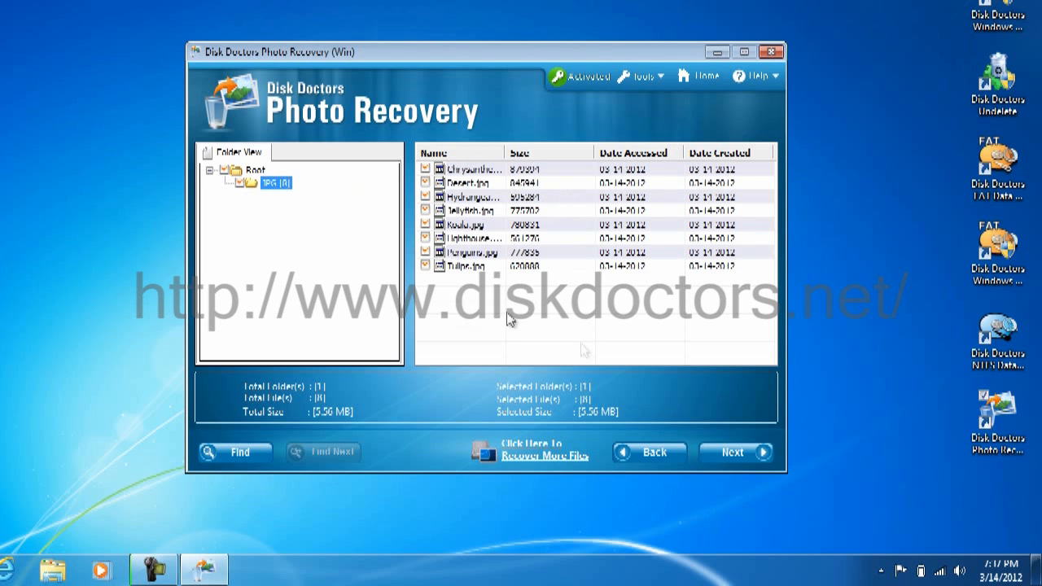
{"action": "left_click", "coordinate": [731, 453]}
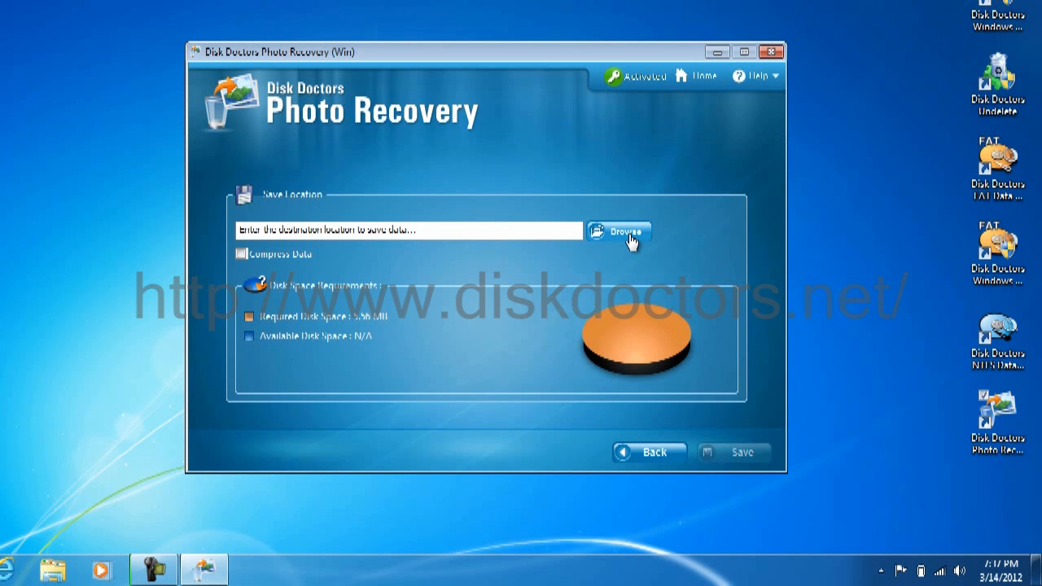
Step: Browse for the save destination and choose the Desktop folder for the eight recovered photos
{"action": "left_click", "coordinate": [619, 231]}
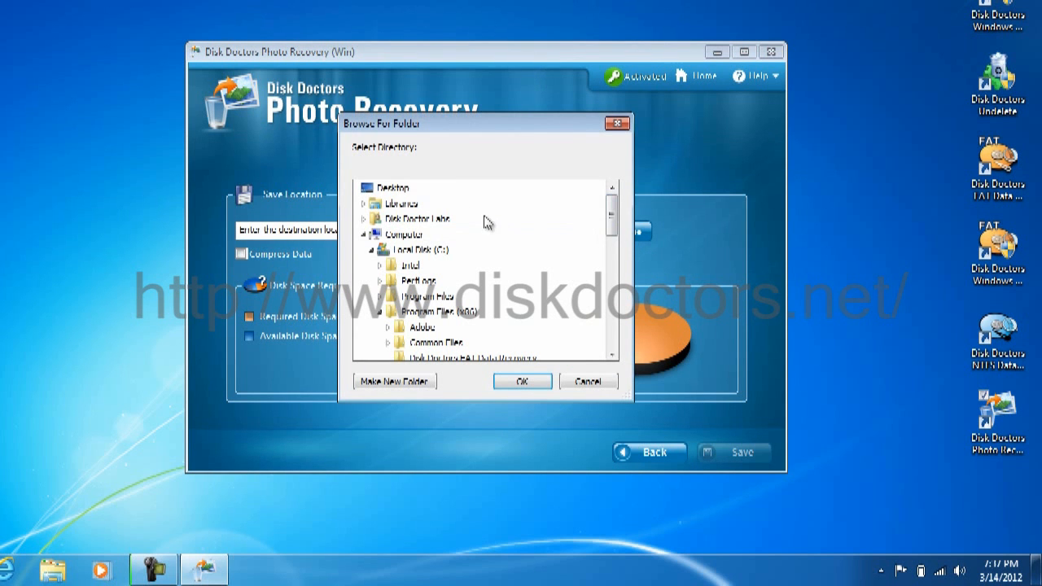
{"action": "mouse_move", "coordinate": [392, 187]}
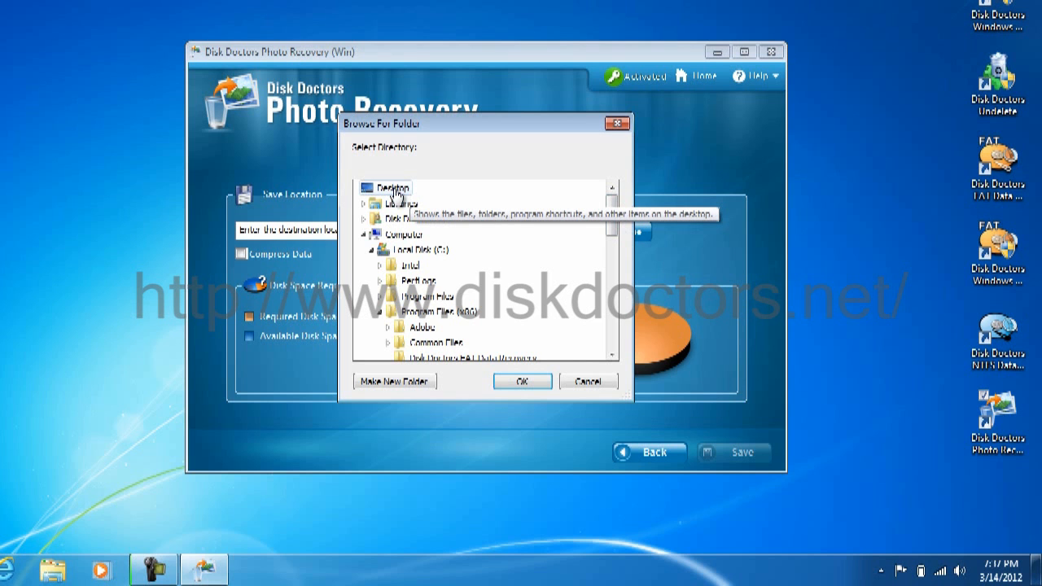
{"action": "left_click", "coordinate": [389, 188]}
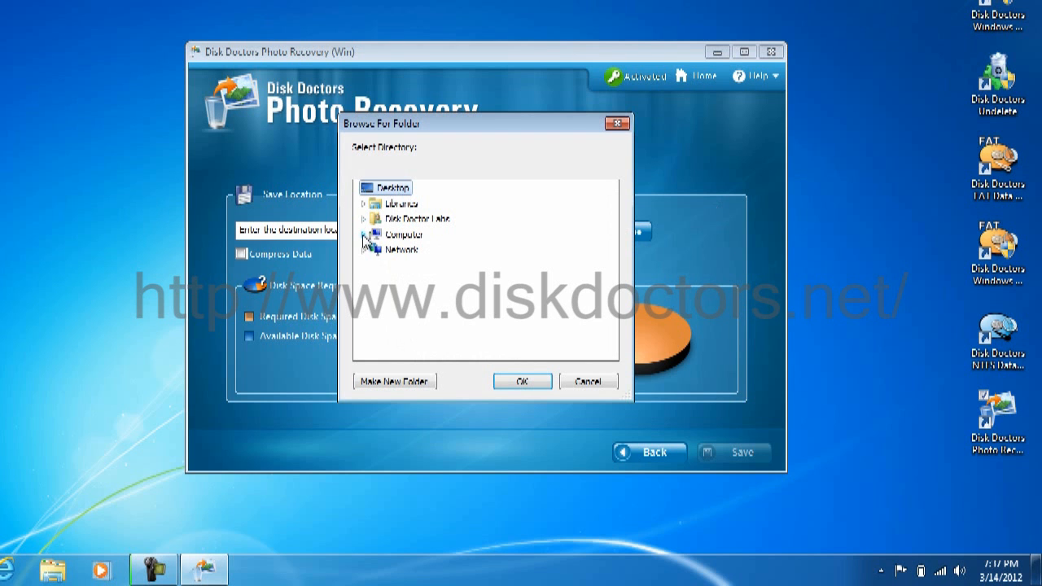
{"action": "left_click", "coordinate": [521, 381]}
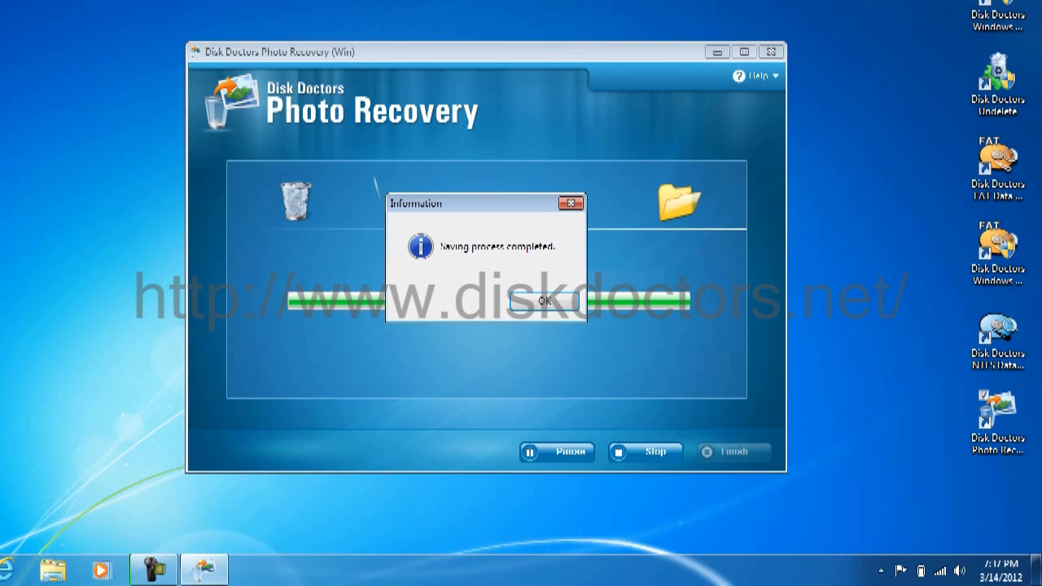
{"action": "mouse_move", "coordinate": [527, 319]}
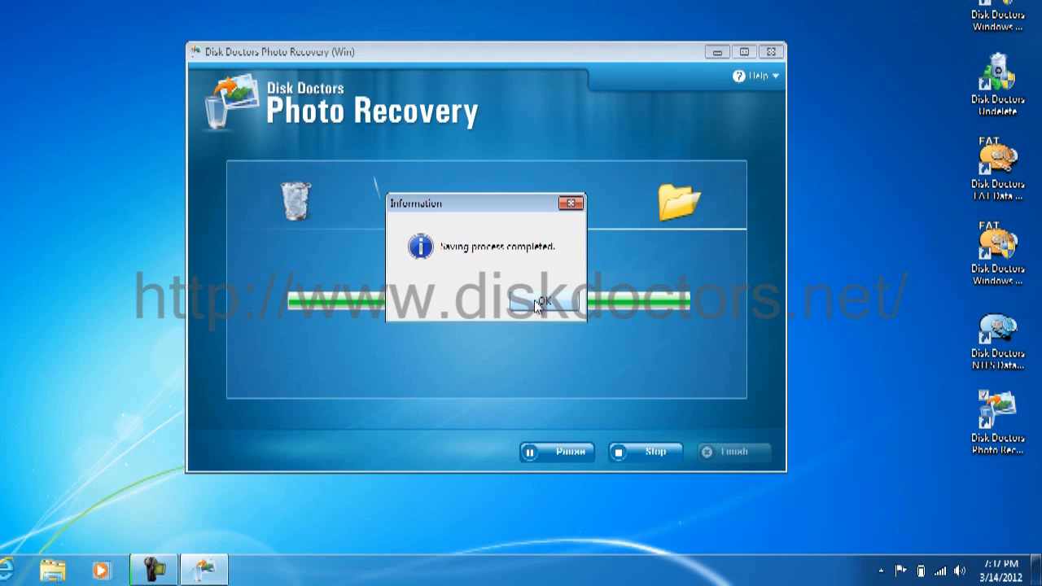
Step: Dismiss the saving-completed message and open the JPG folder inside the PhotoRecovery folder
{"action": "left_click", "coordinate": [544, 300]}
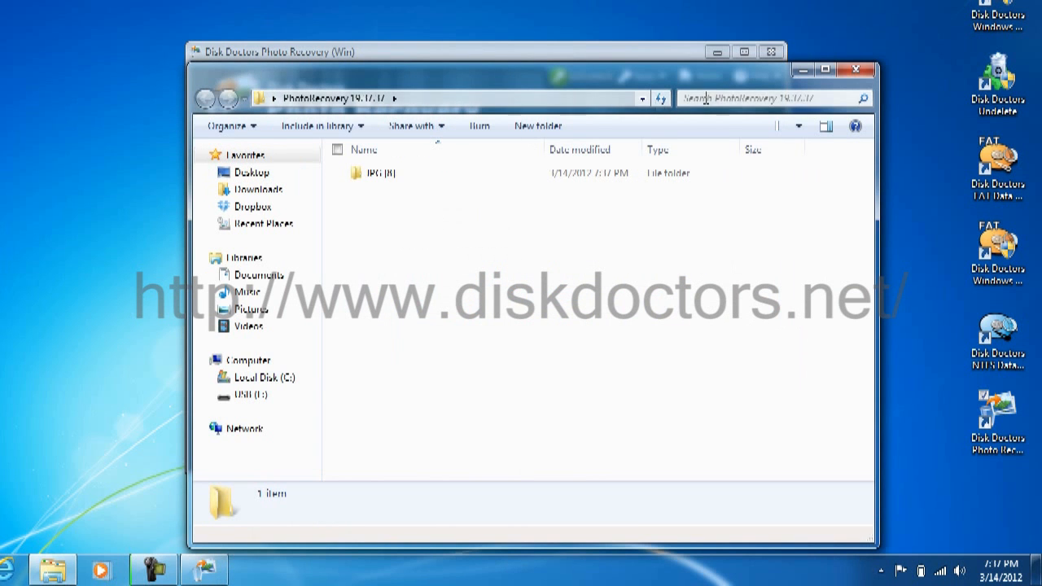
{"action": "double_click", "coordinate": [377, 172]}
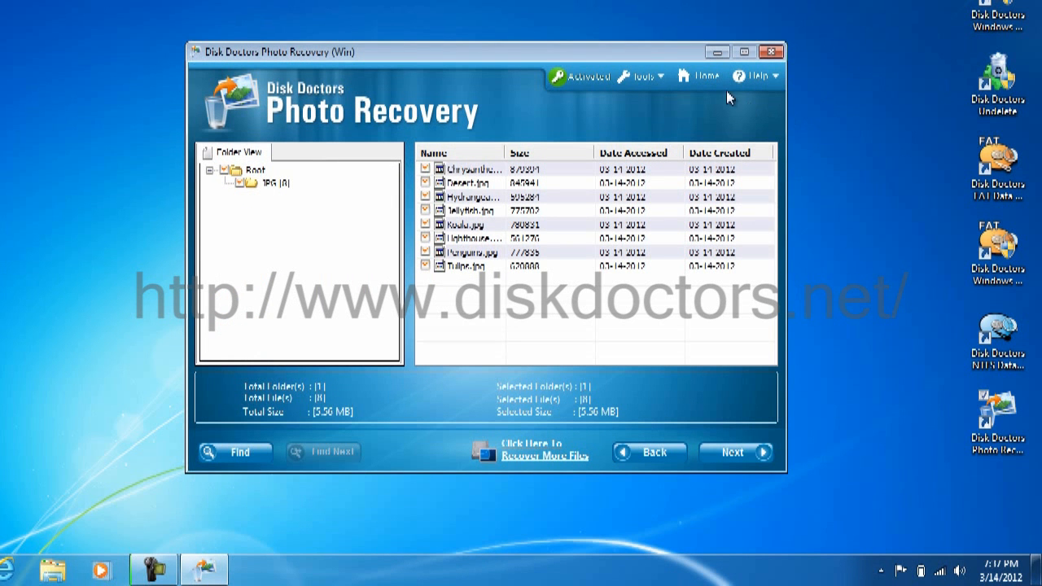
{"action": "mouse_move", "coordinate": [772, 50]}
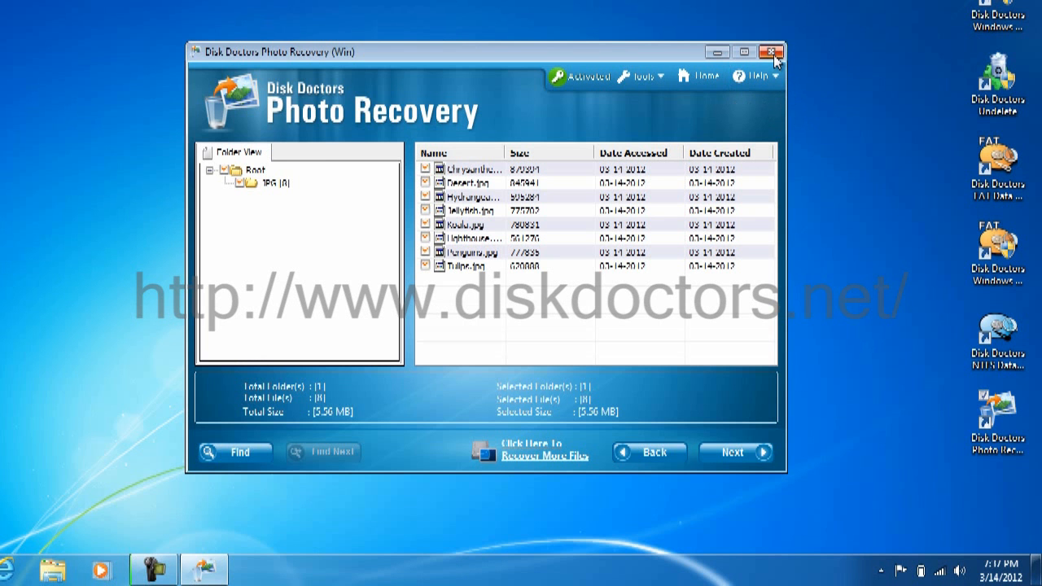
Step: Close Photo Recovery and answer the save recovery session prompt, leaving the desktop
{"action": "left_click", "coordinate": [770, 51]}
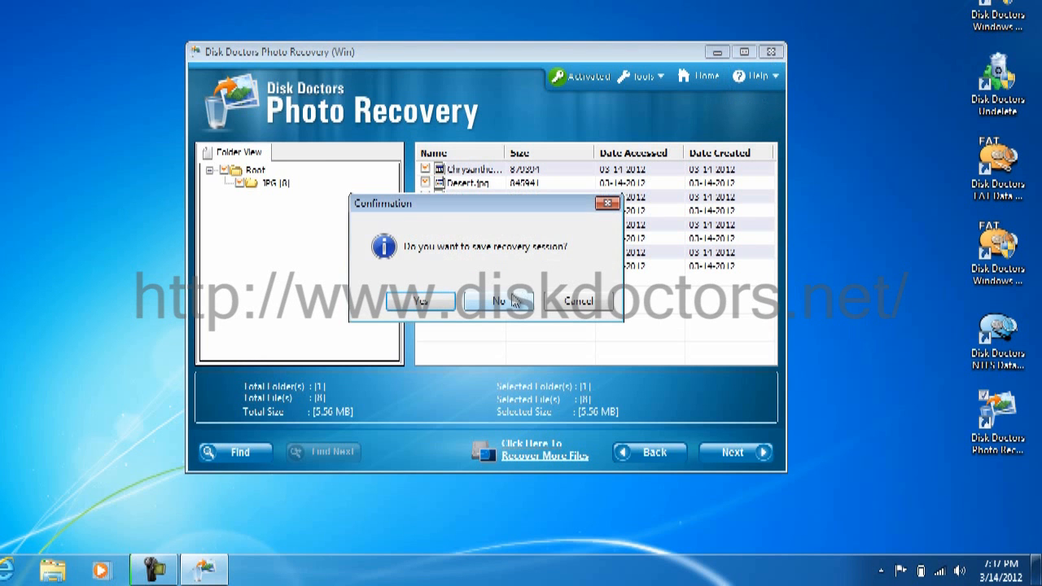
{"action": "left_click", "coordinate": [497, 301]}
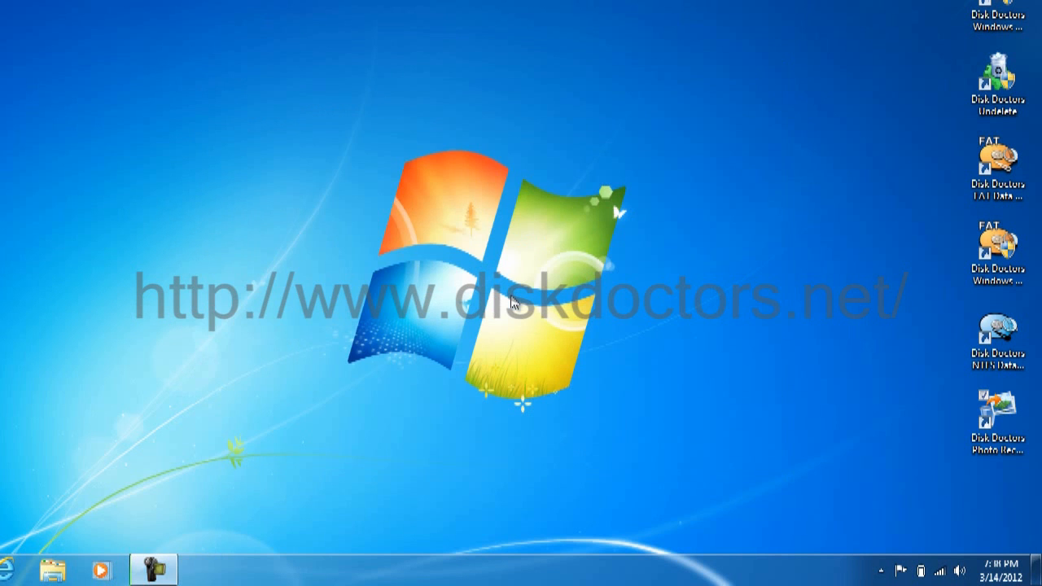